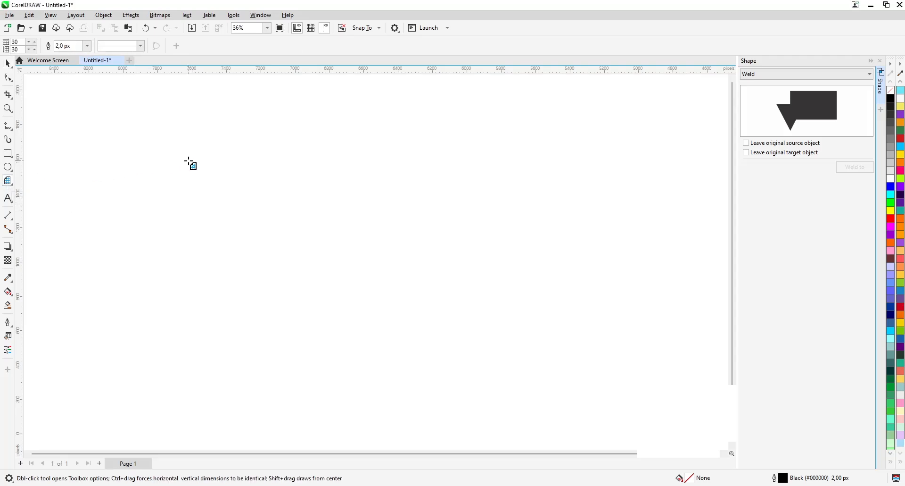
mouse_move(120, 119)
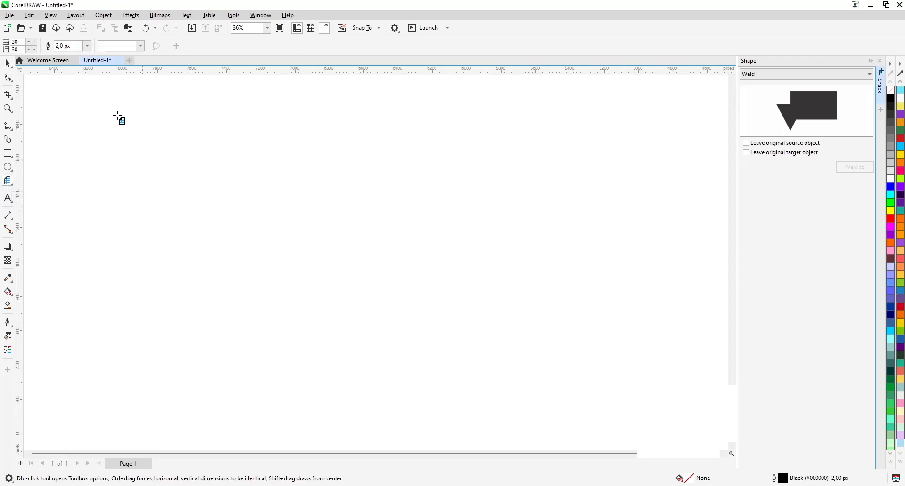
mouse_move(138, 104)
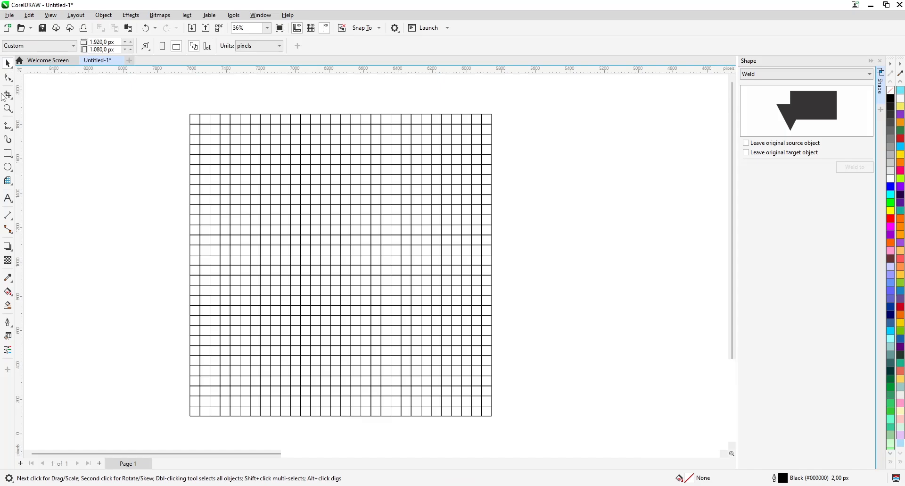
Step: Activate Virtual Segment Delete from the Crop flyout to carve eyes, nose and smile into the grid
left_click(8, 94)
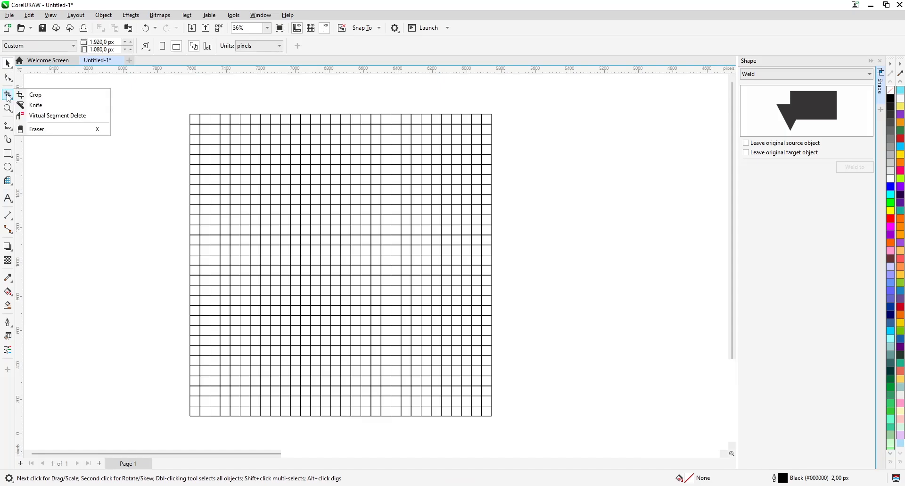
mouse_move(57, 115)
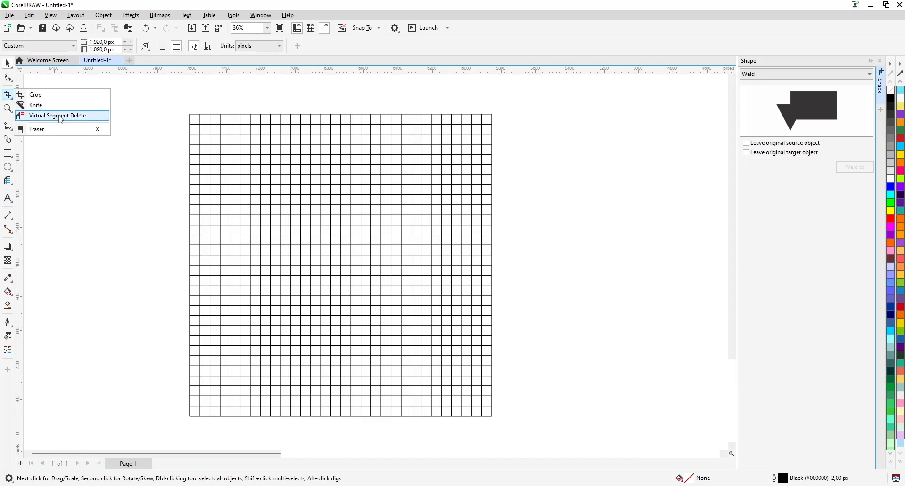
left_click(57, 115)
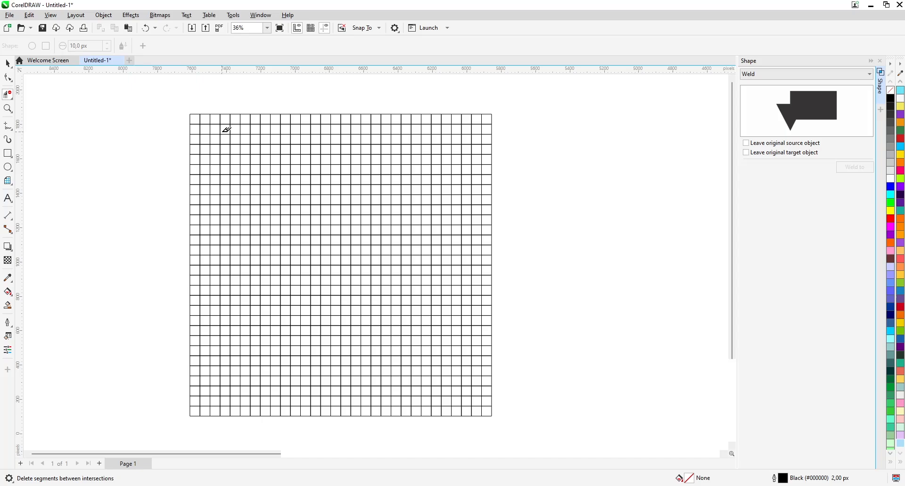
mouse_move(218, 129)
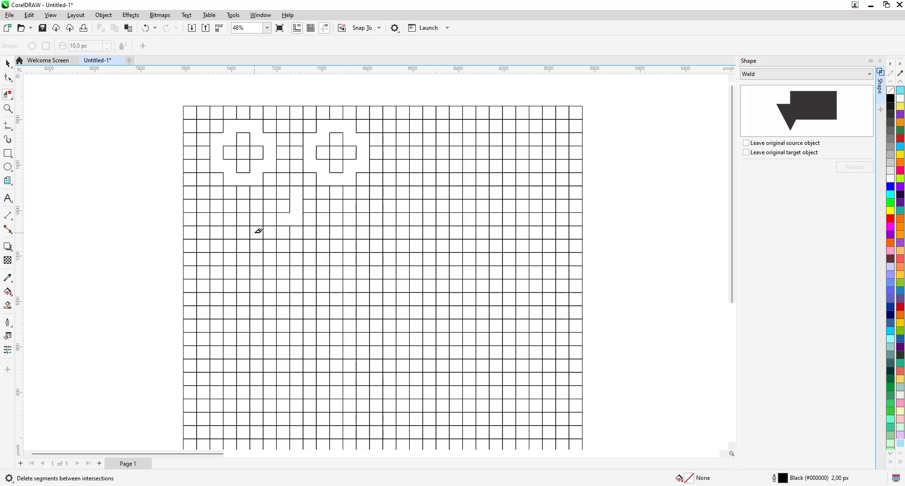
mouse_move(246, 230)
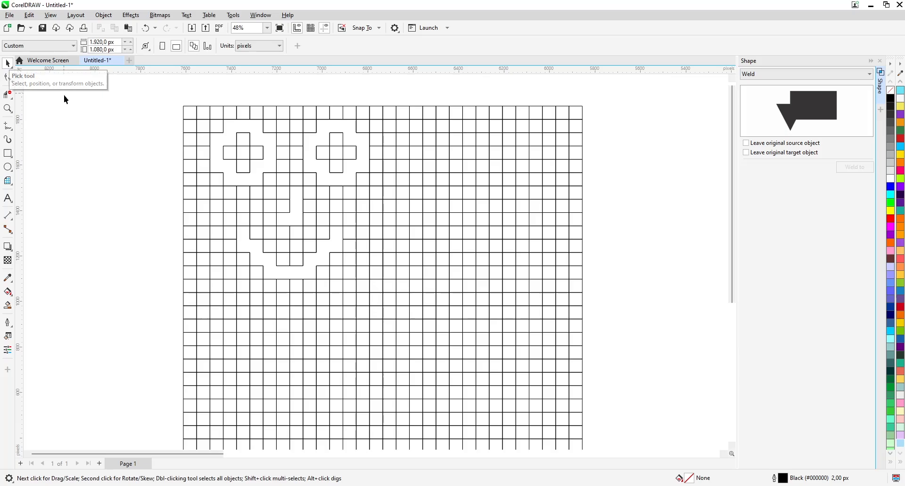
mouse_move(8, 306)
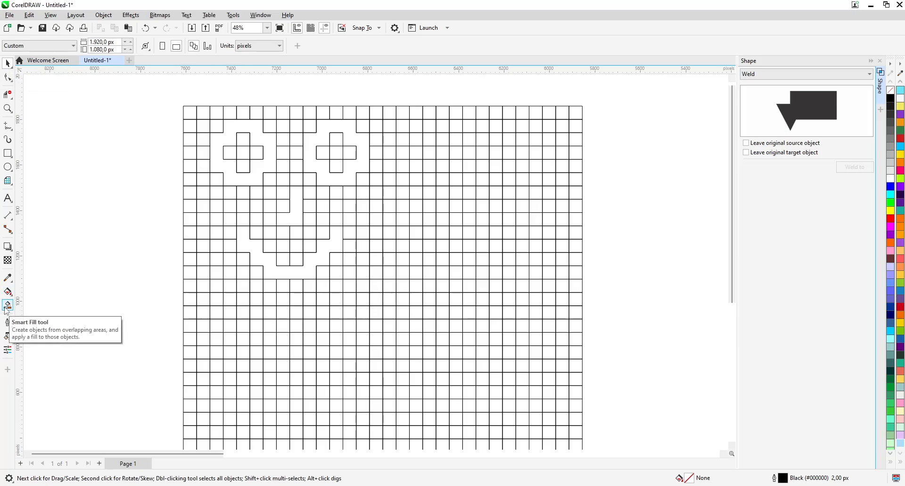
Step: Choose Smart Fill with baby blue and fill the carved eyes, nose and smile
left_click(9, 305)
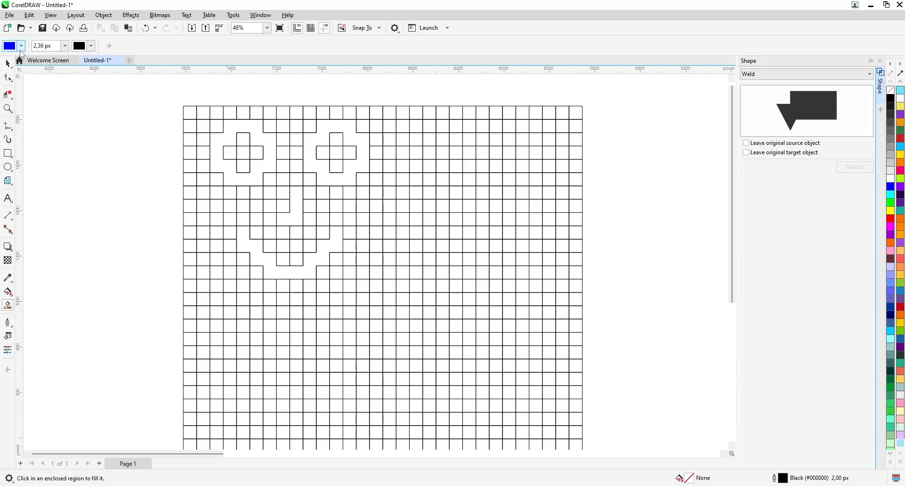
left_click(20, 45)
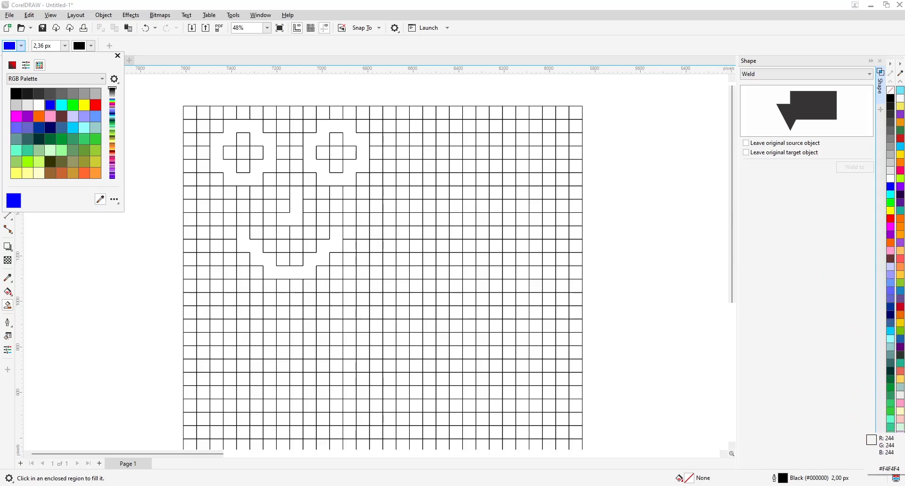
left_click(102, 79)
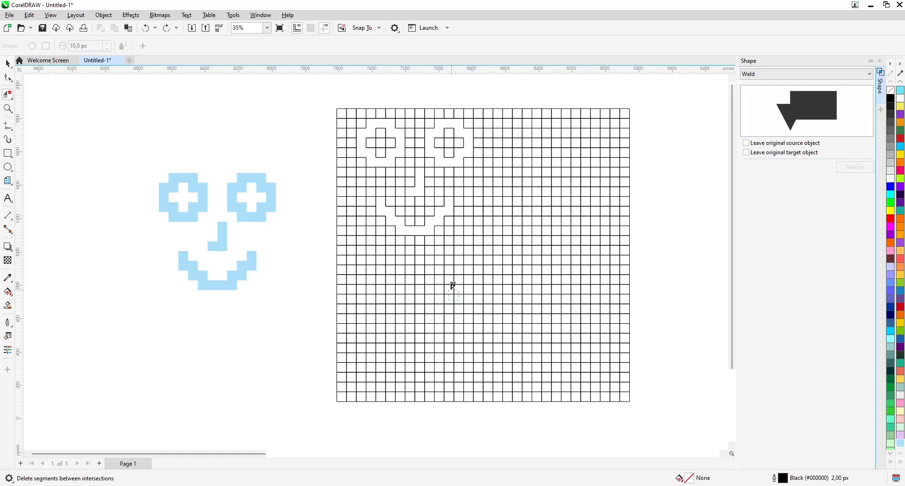
Step: Delete lower-grid segments to open the smiley's eye squares and round outline
left_click(451, 296)
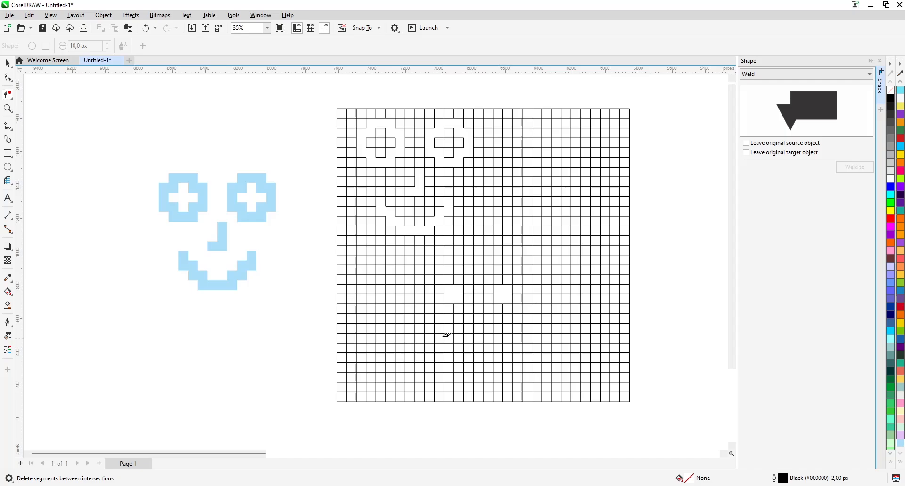
mouse_move(433, 323)
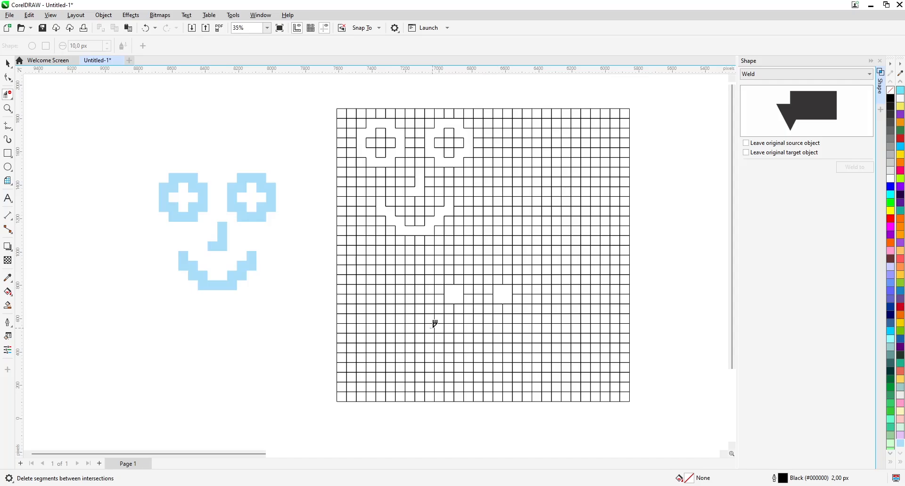
left_click(239, 27)
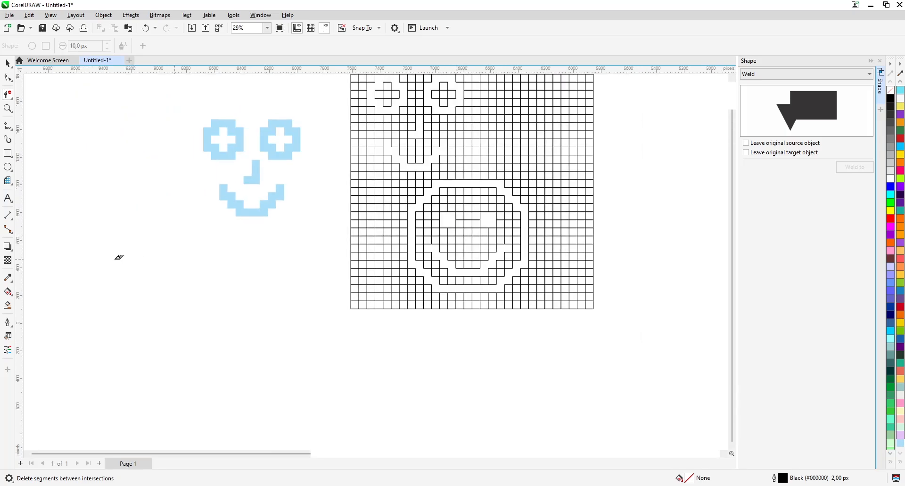
mouse_move(8, 305)
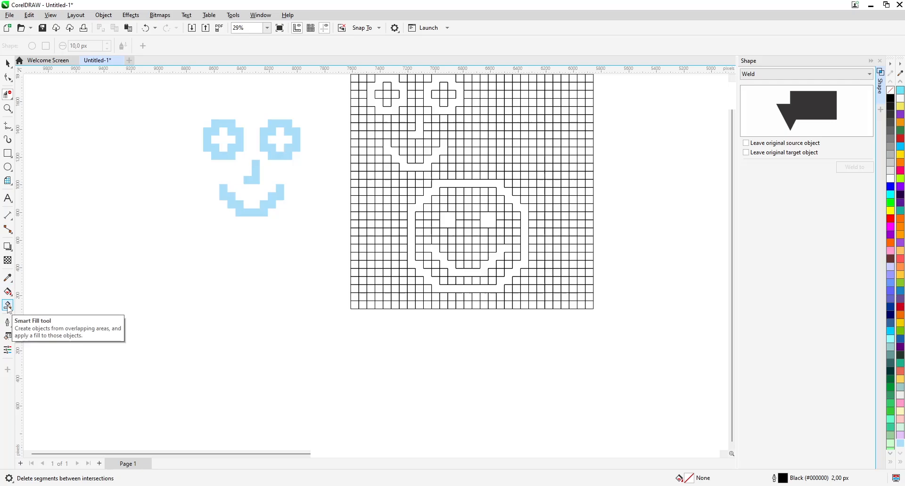
Step: Smart-fill the round smiley's outline, eyes and smile with yellow
left_click(8, 305)
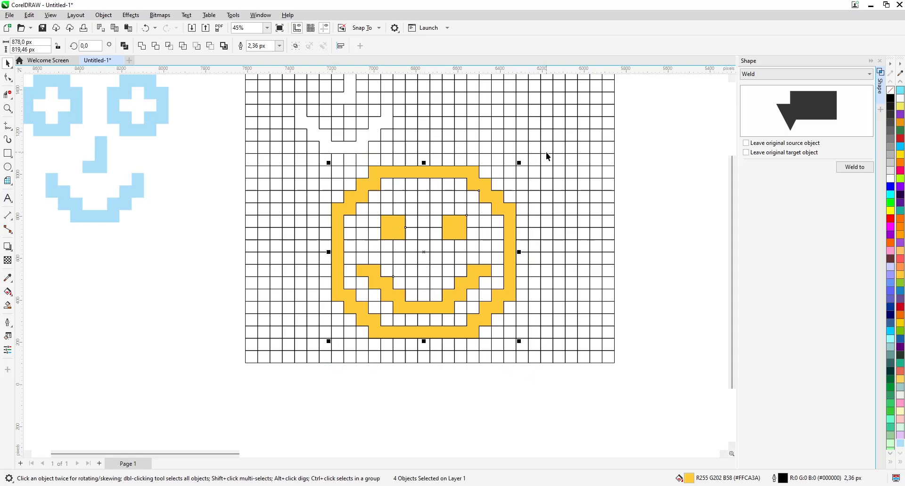
mouse_move(542, 171)
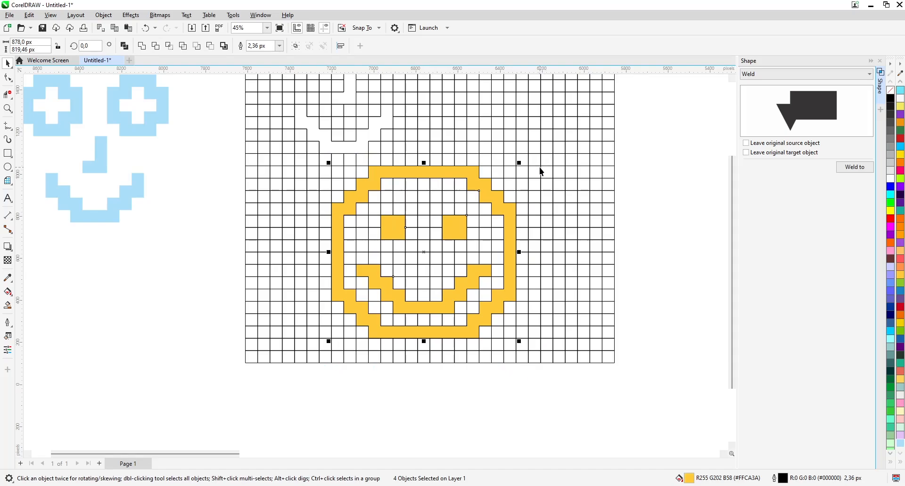
mouse_move(543, 171)
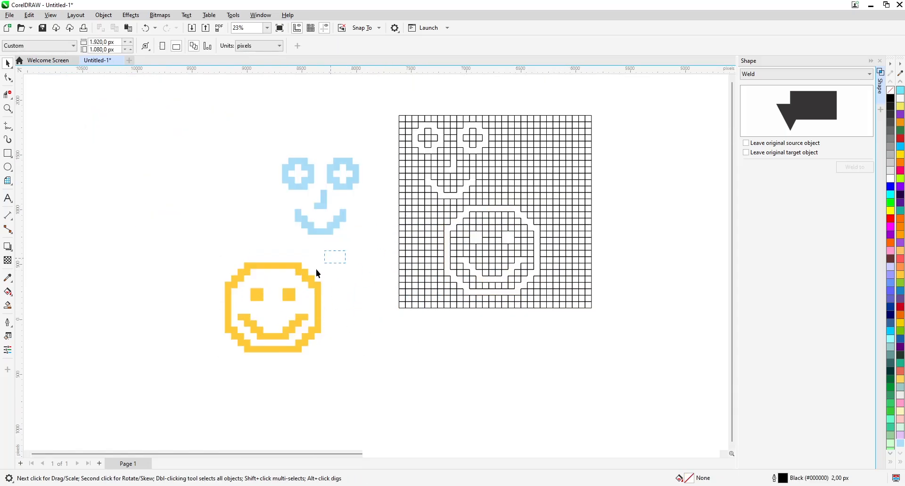
Step: Select both faces and place them right of the grid, yellow smiley beneath the blue face
left_click(271, 307)
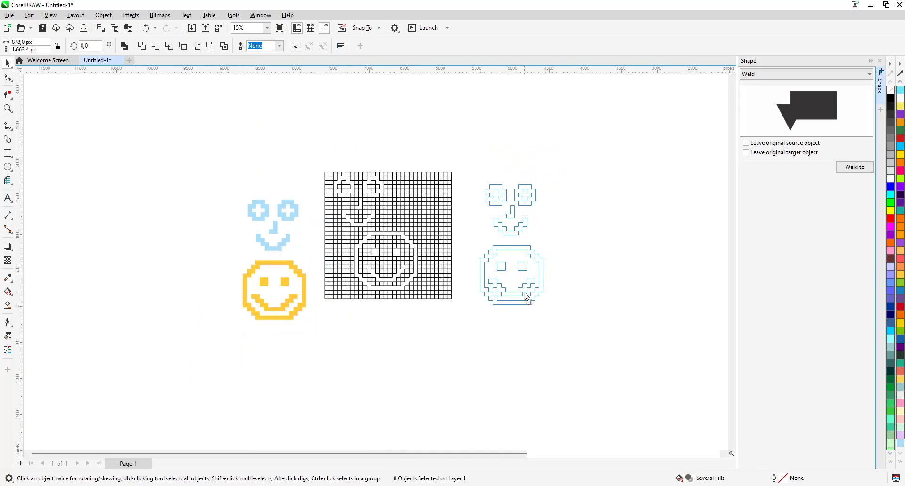
scroll("down", 3)
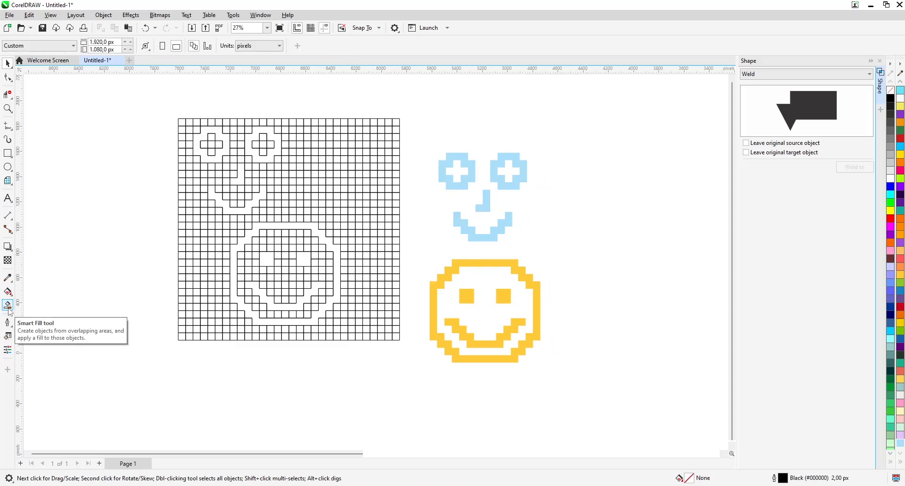
Step: Smart-fill grid squares in yellow to form a small X
left_click(8, 305)
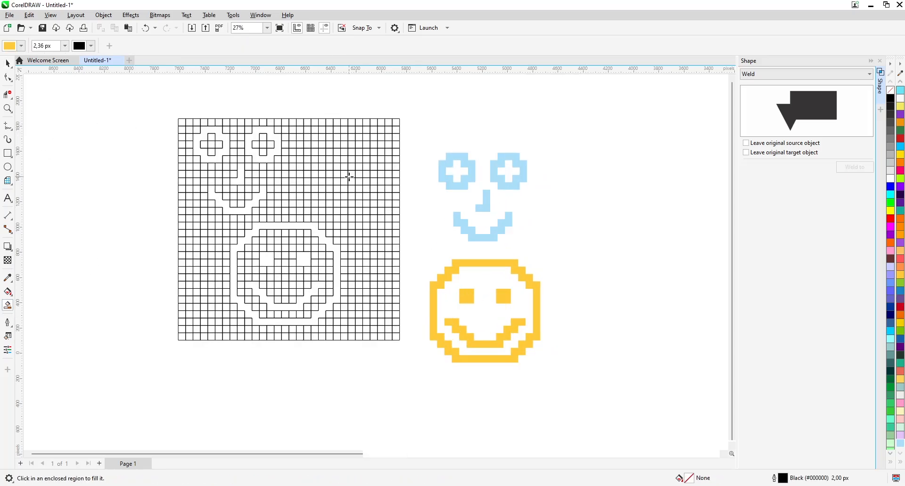
left_click(357, 180)
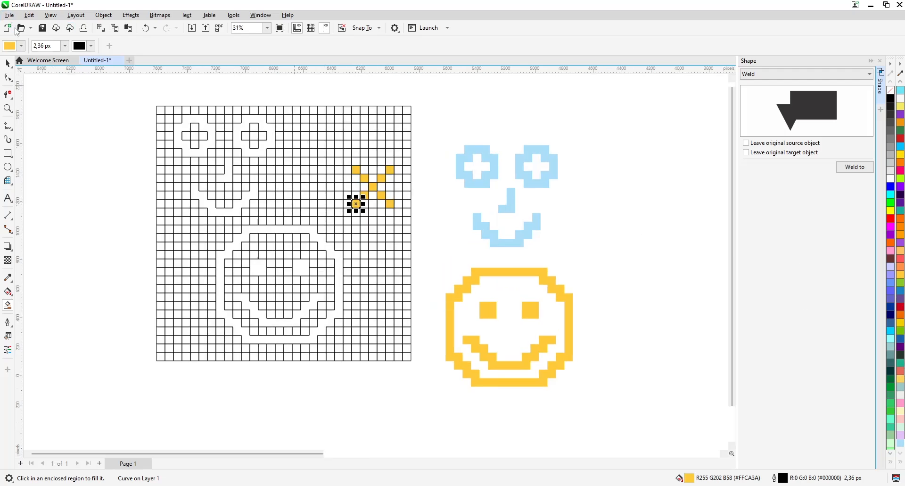
Step: Switch the fill to red and fill a diagonal run of squares
left_click(22, 46)
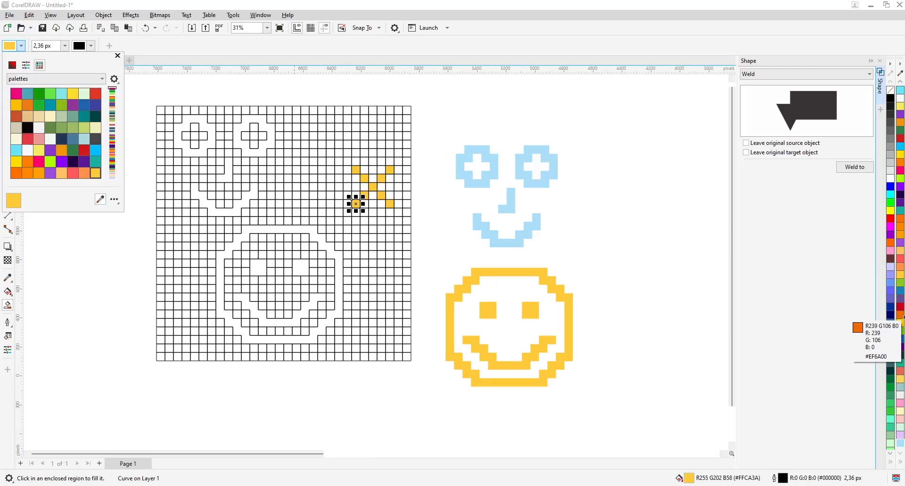
left_click(118, 55)
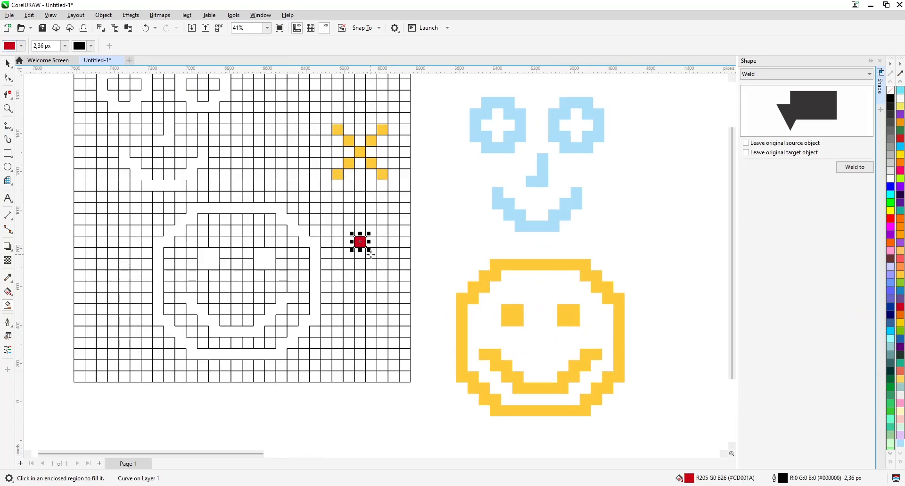
left_click_drag(359, 241, 405, 286)
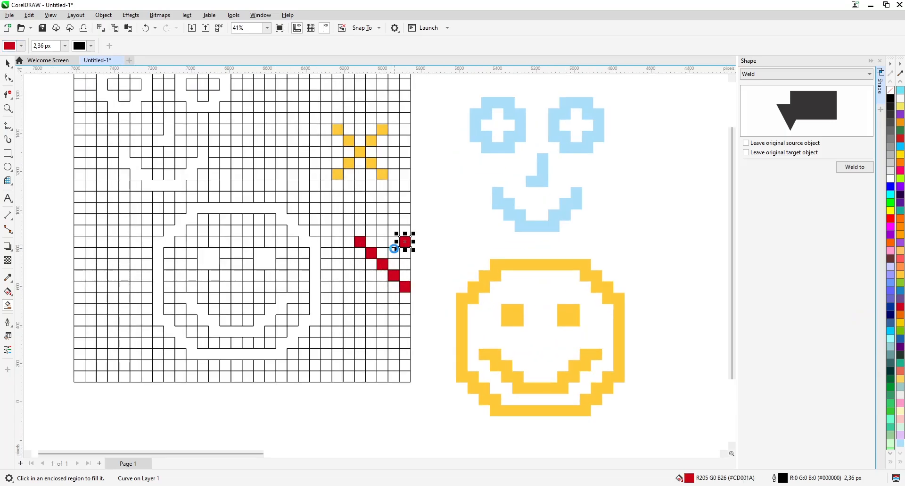